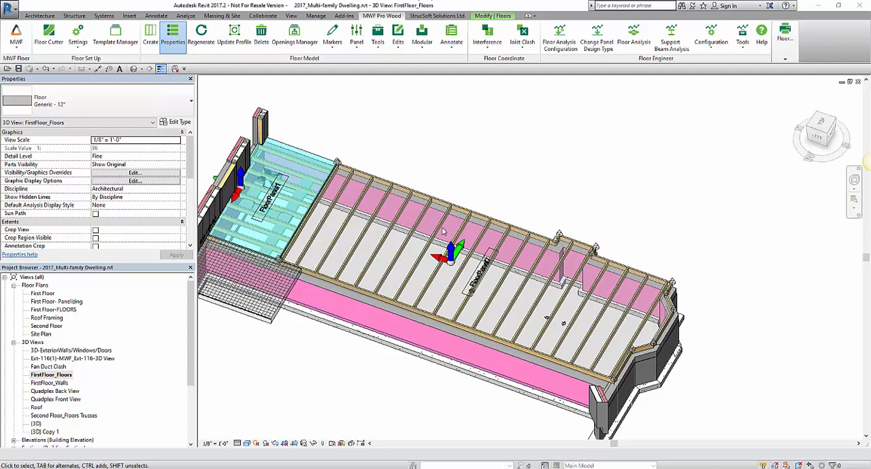
# Step: Select the existing blocking marker line and bring up the floor framing tools list
pyautogui.click(442, 231)
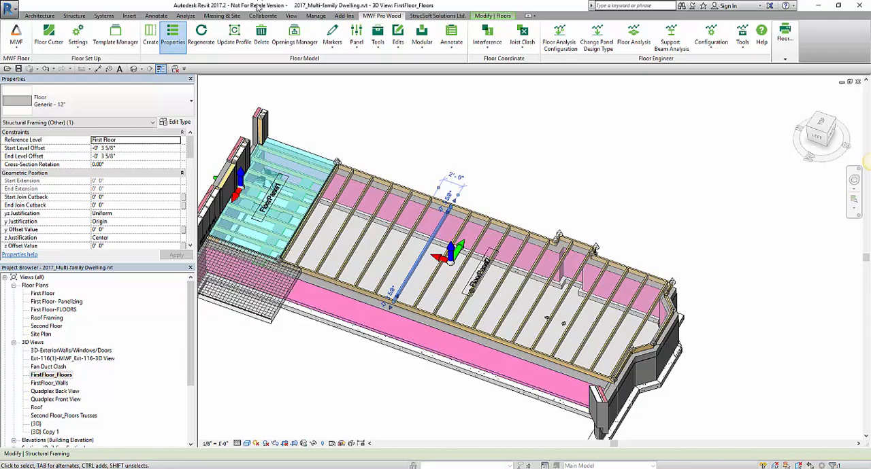
pyautogui.click(376, 34)
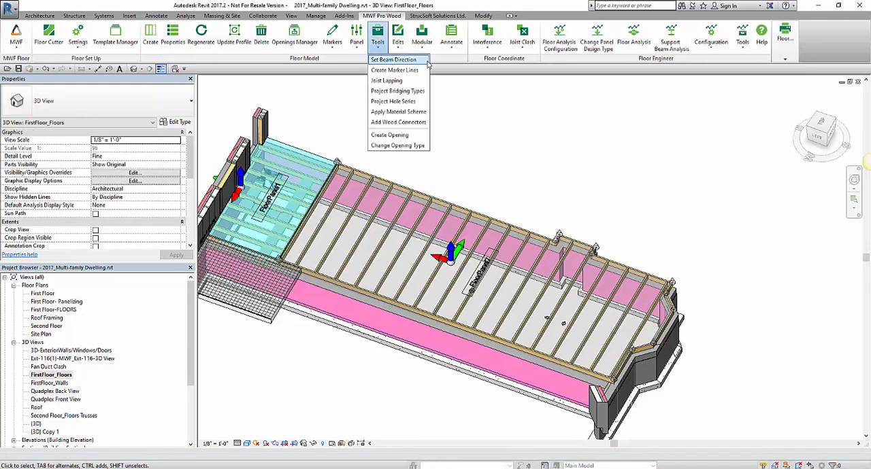
pyautogui.moveTo(393, 59)
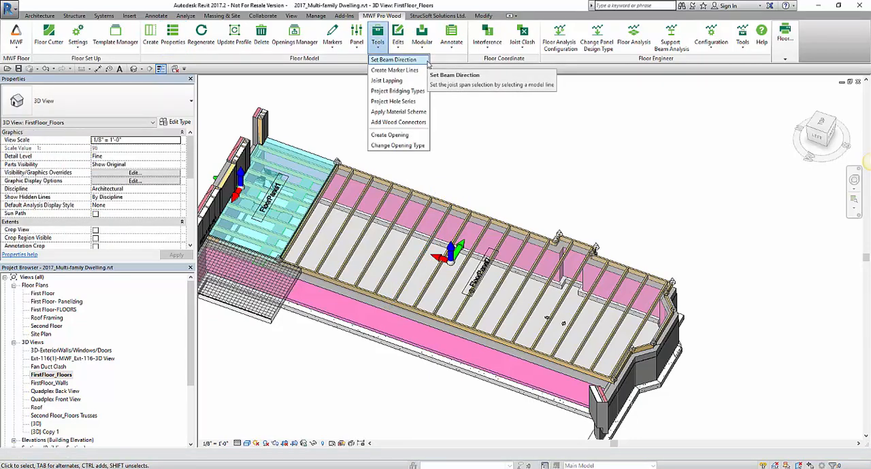
pyautogui.moveTo(397, 90)
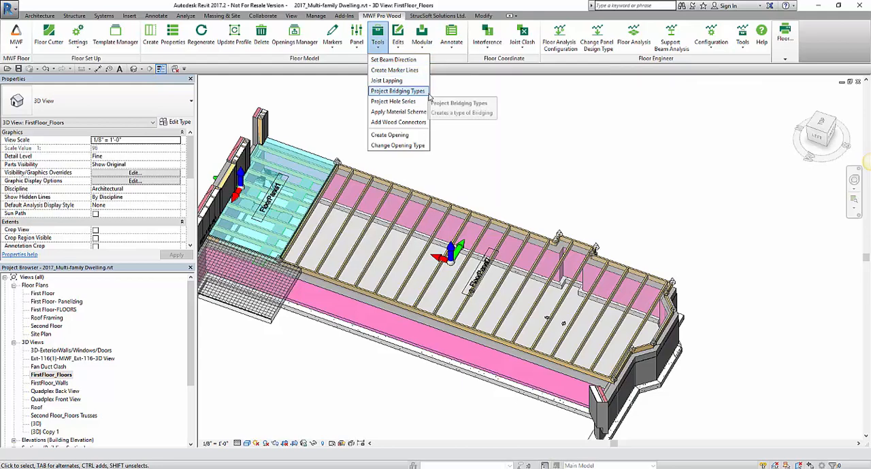
pyautogui.moveTo(397, 91)
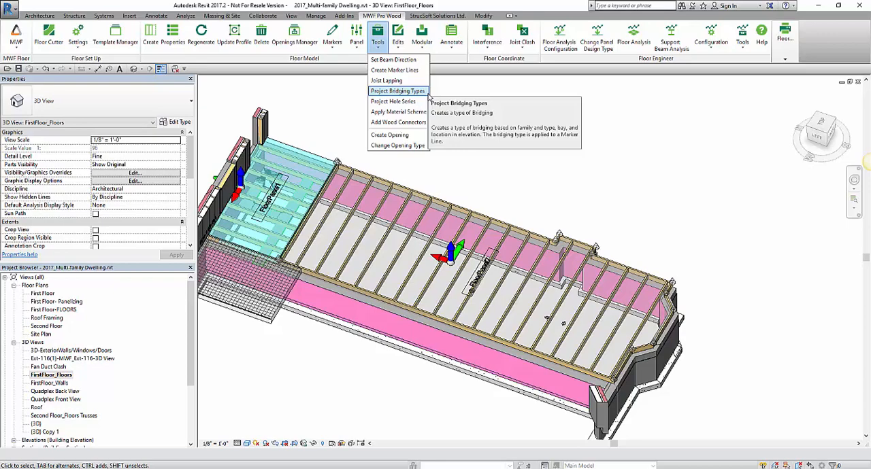
pyautogui.moveTo(395, 70)
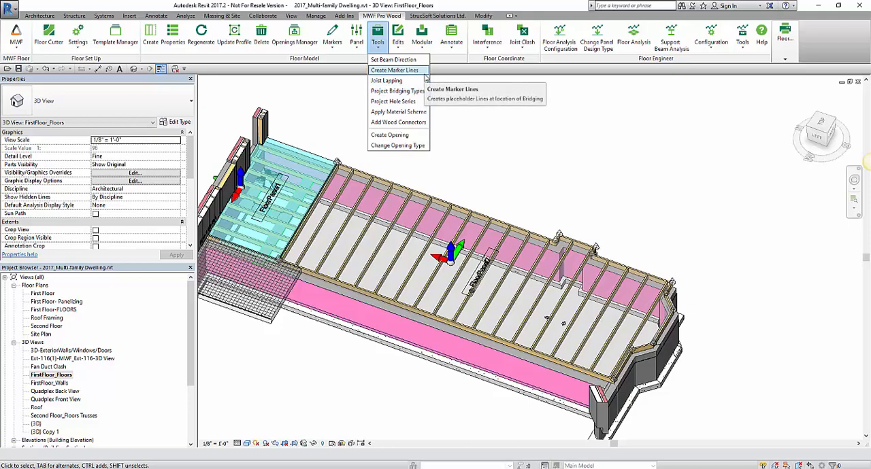
pyautogui.moveTo(394, 70)
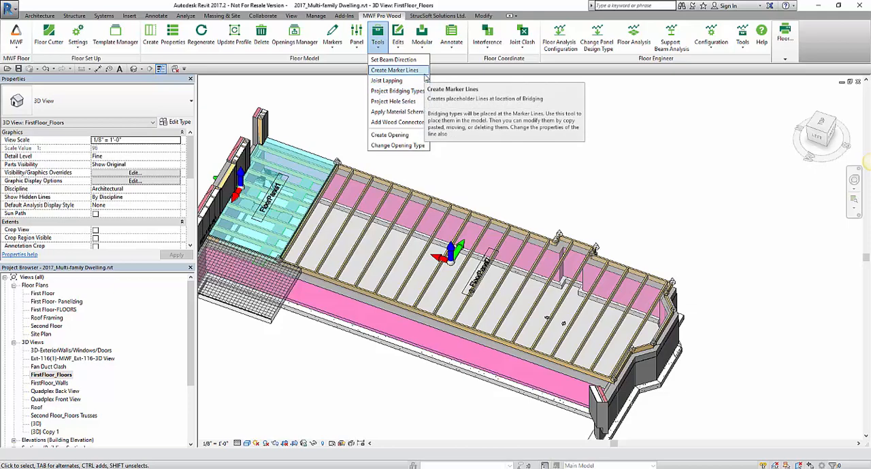
pyautogui.moveTo(397, 91)
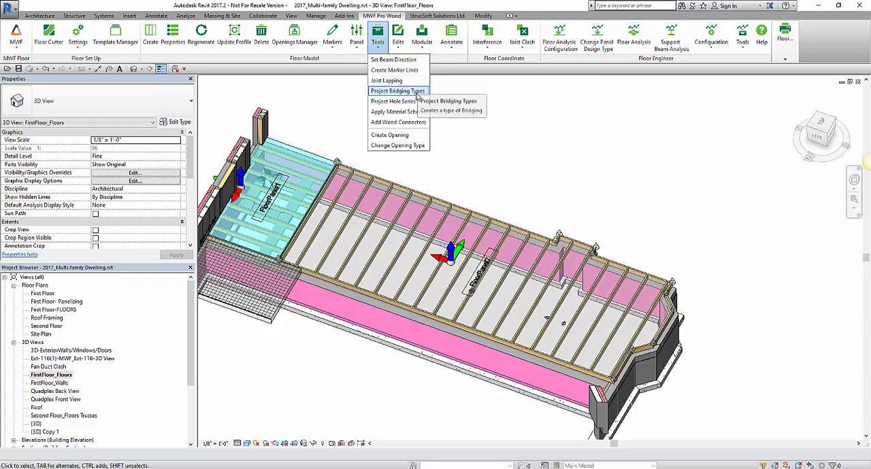
# Step: In Project Bridging Types, give STAGGERED 2x8 zero last bays and save
pyautogui.click(397, 91)
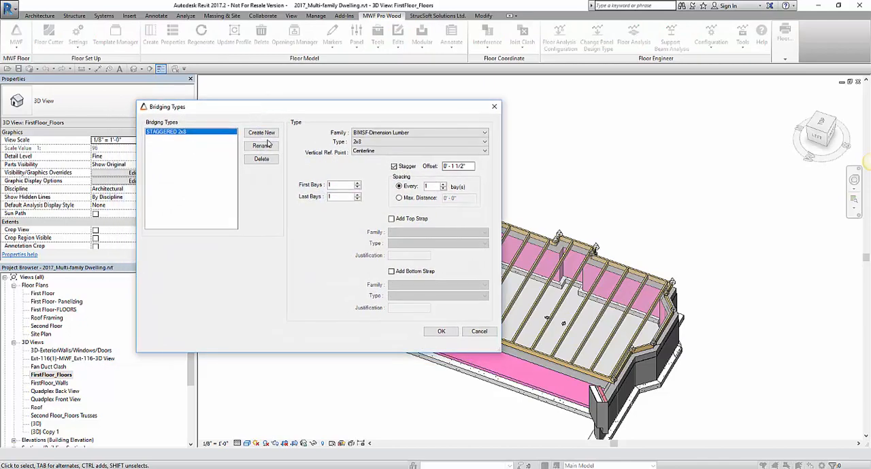
pyautogui.click(262, 133)
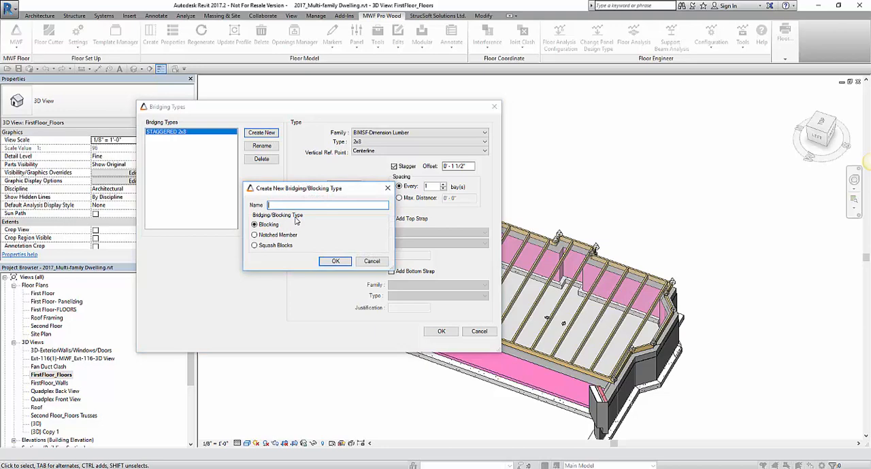
pyautogui.moveTo(307, 214)
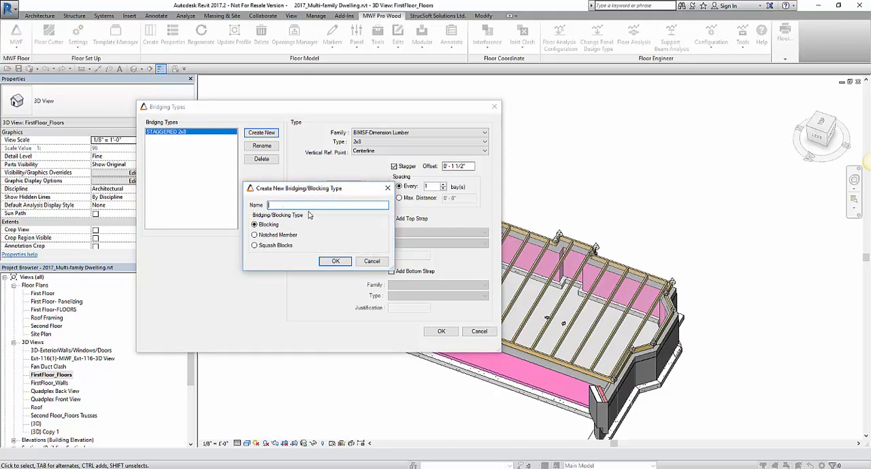
pyautogui.moveTo(285, 230)
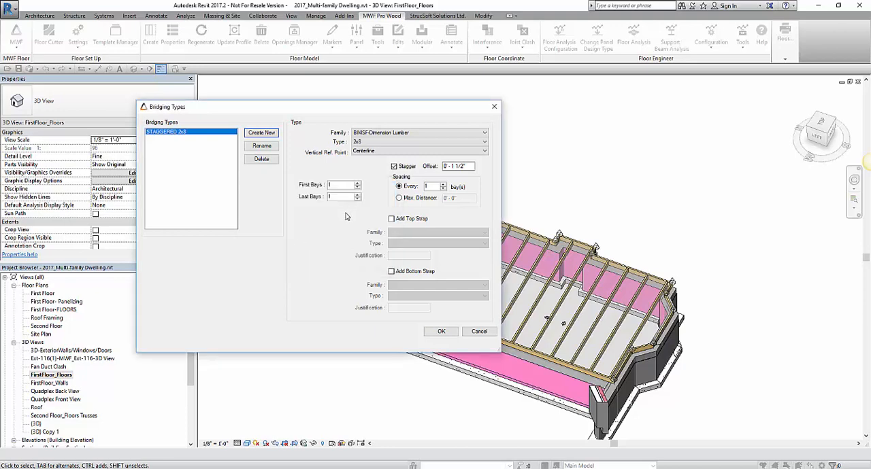
pyautogui.moveTo(324, 271)
pyautogui.write('0')
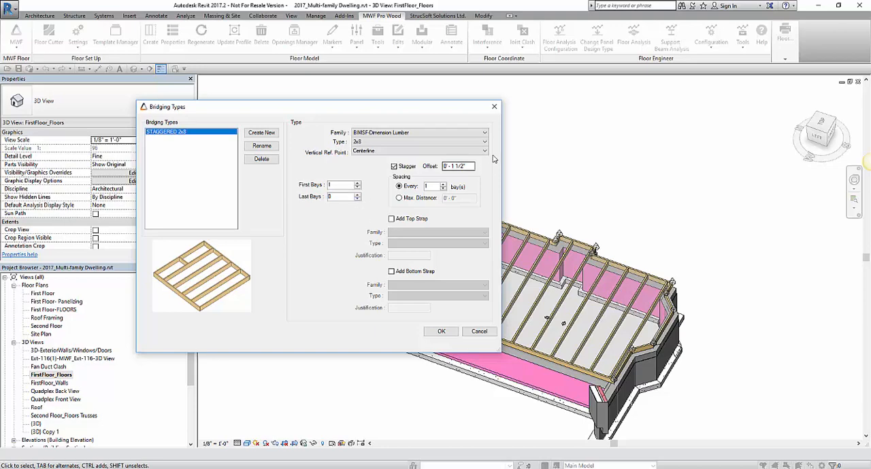
pyautogui.click(456, 165)
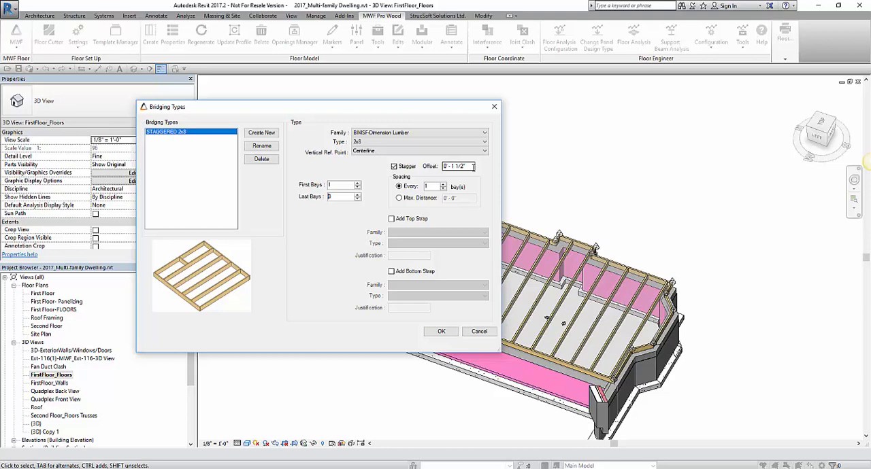
pyautogui.moveTo(448, 374)
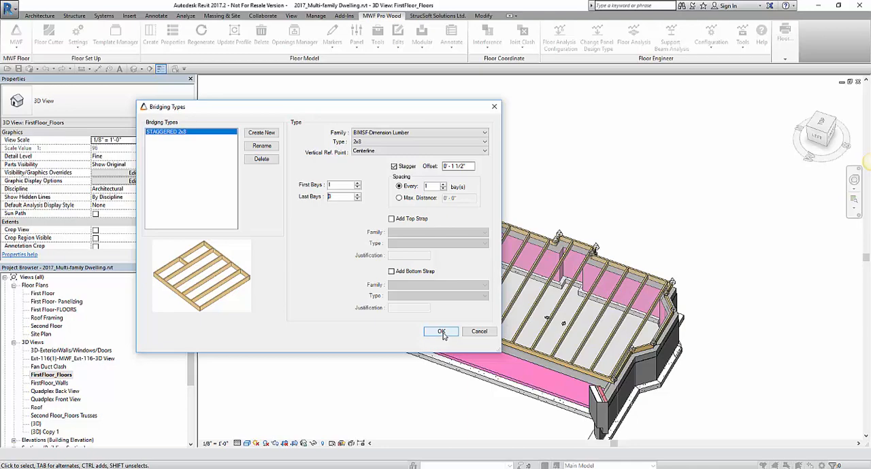
pyautogui.click(440, 332)
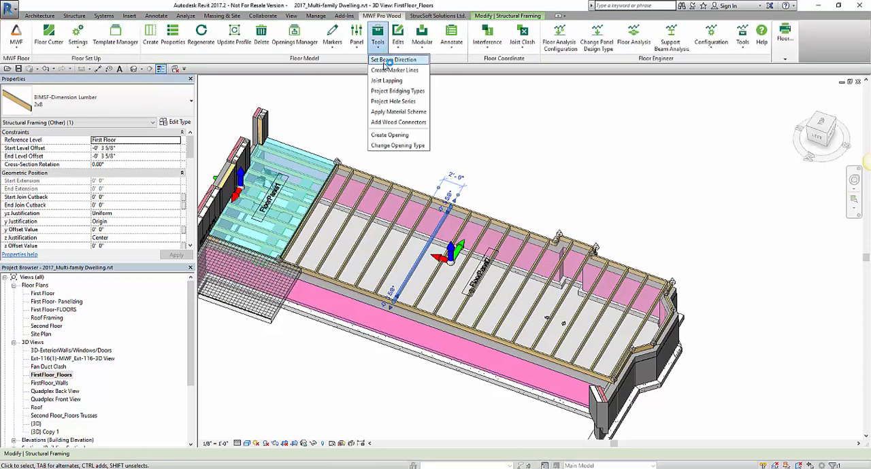
pyautogui.moveTo(394, 70)
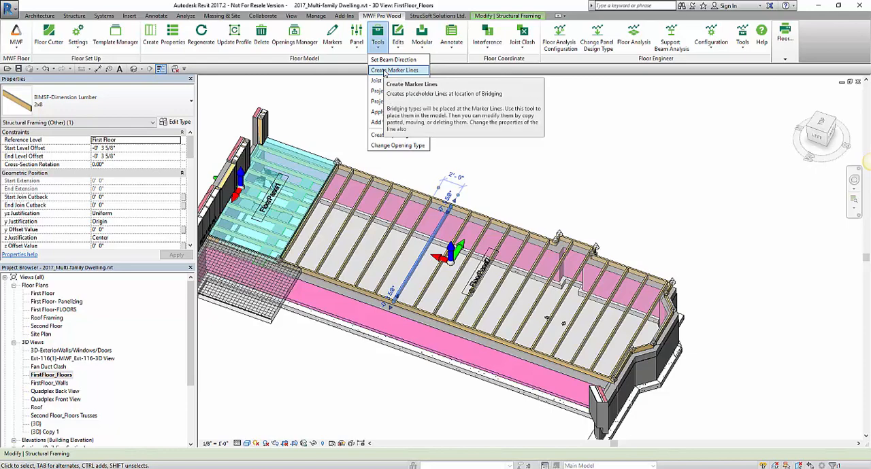
# Step: Set marker lines to 2'-0" regular spacing with benchmark None
pyautogui.click(395, 70)
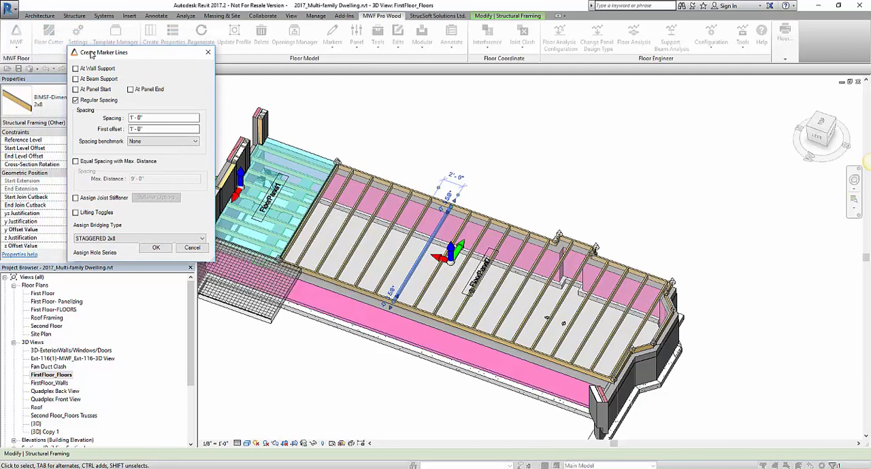
pyautogui.moveTo(102, 57)
pyautogui.write("2'")
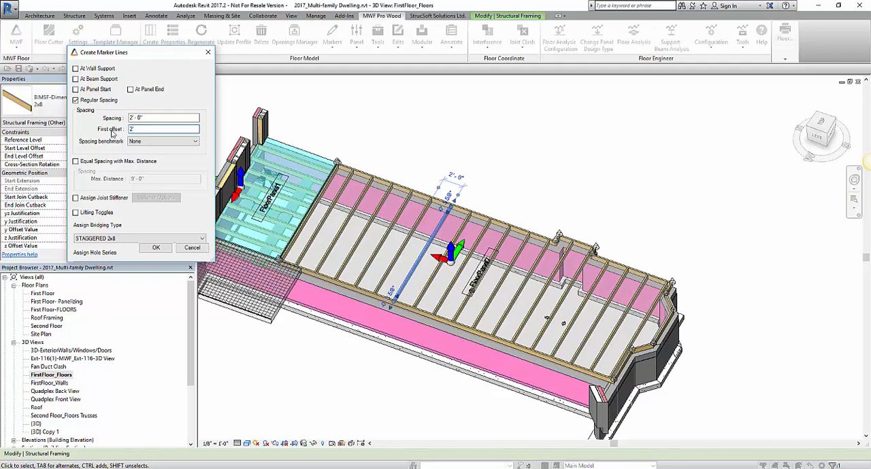
pyautogui.click(163, 128)
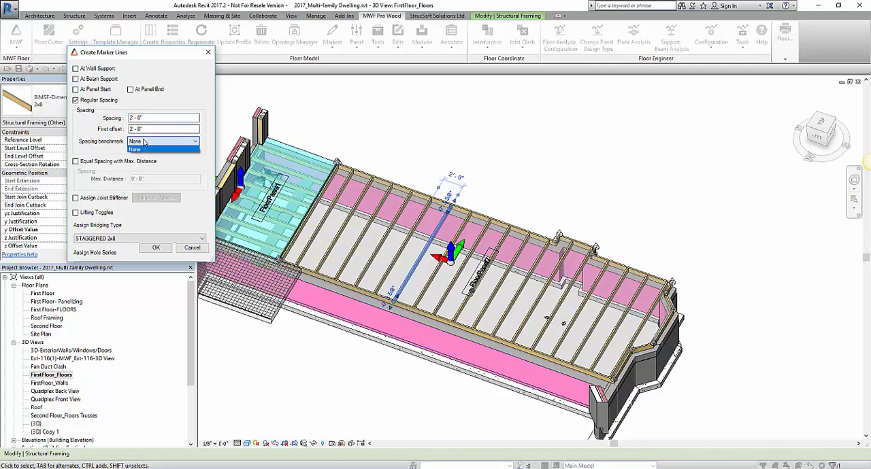
pyautogui.click(163, 149)
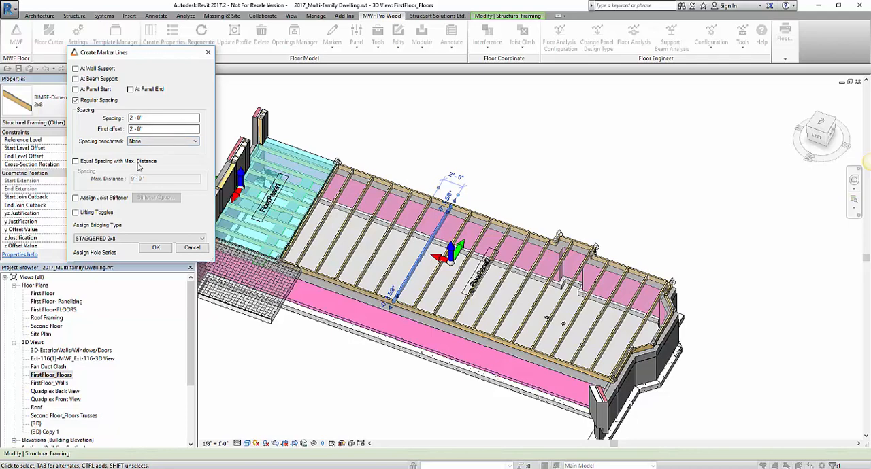
pyautogui.click(75, 162)
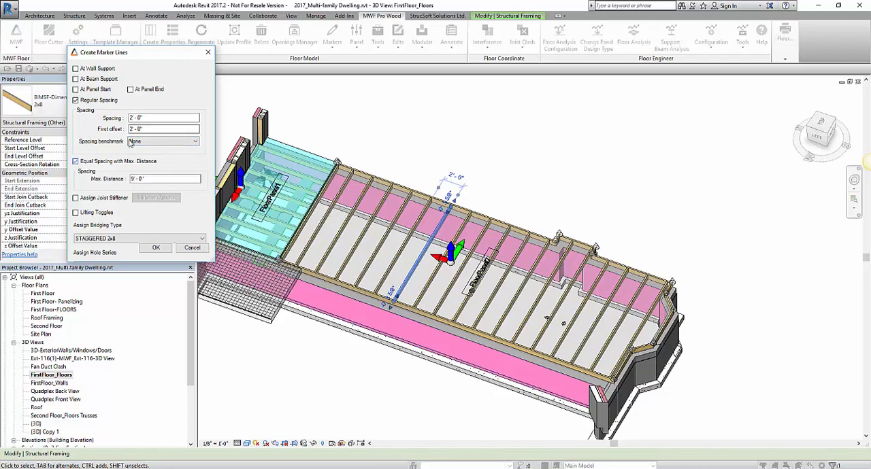
pyautogui.moveTo(121, 172)
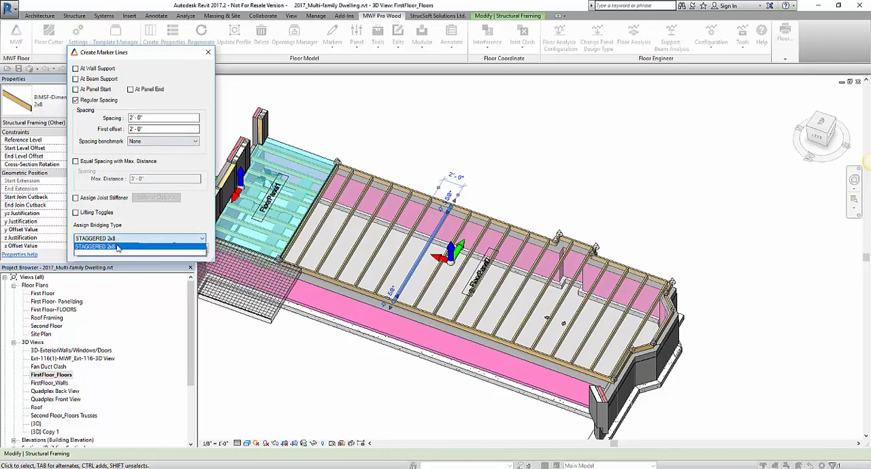
# Step: Assign STAGGERED 2x8 bridging to the marker lines and confirm
pyautogui.click(115, 247)
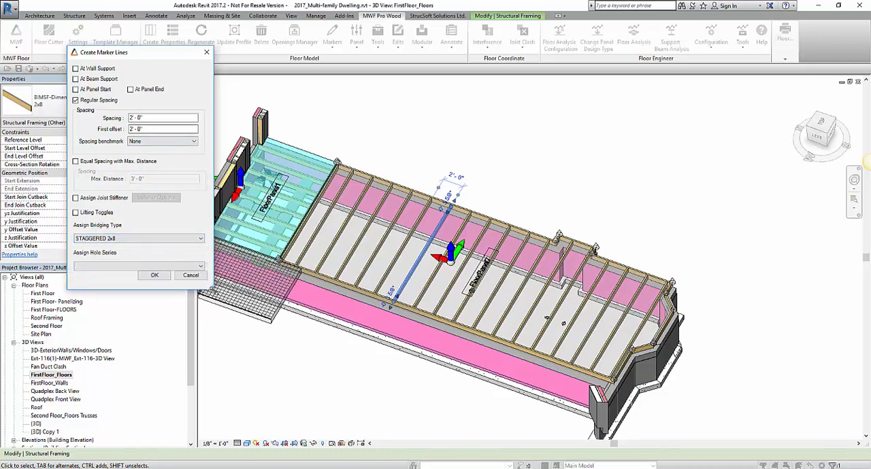
pyautogui.click(200, 238)
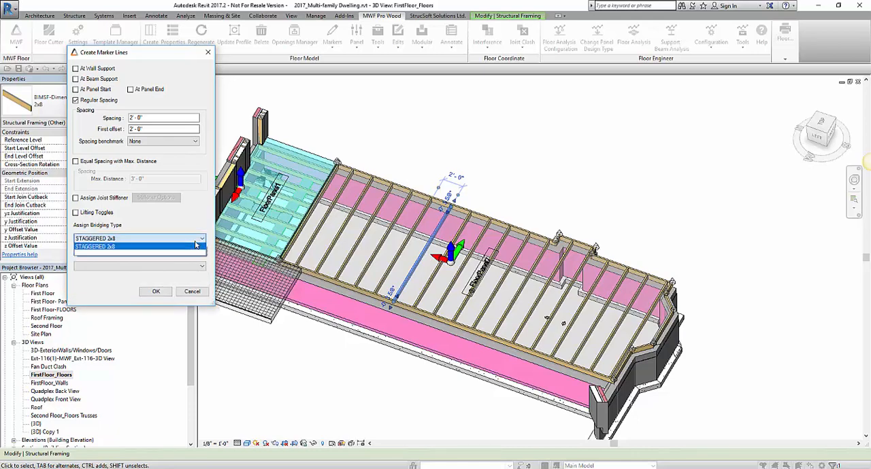
pyautogui.click(139, 246)
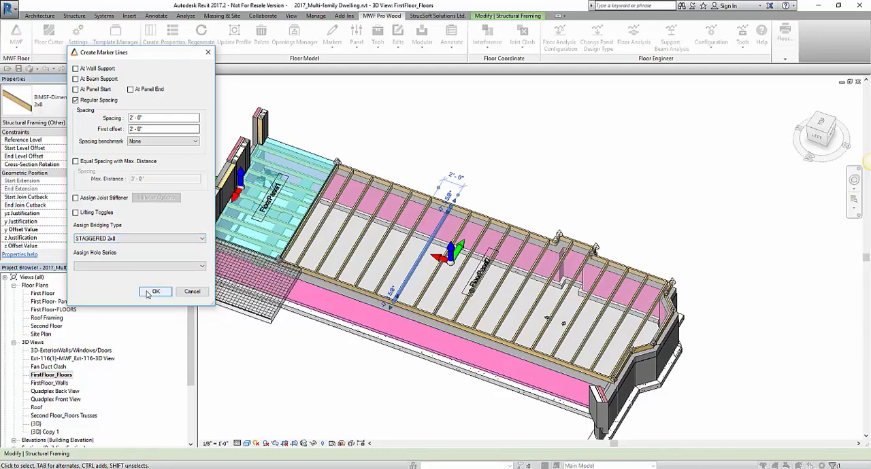
pyautogui.click(155, 291)
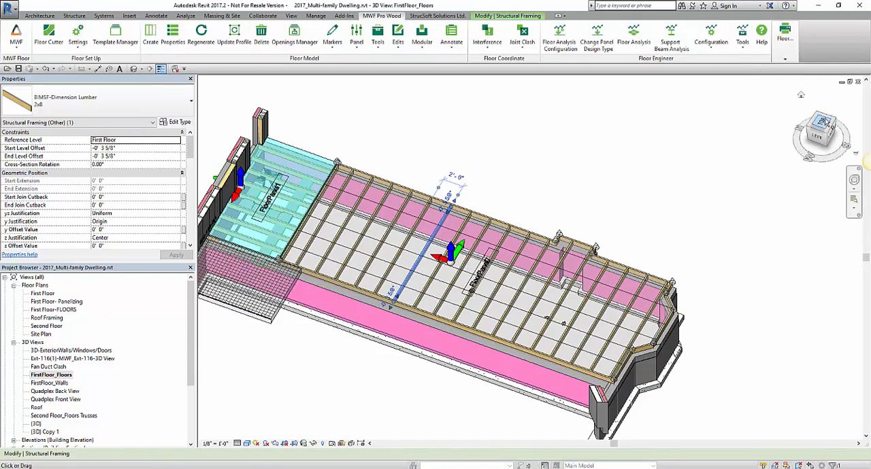
pyautogui.click(821, 129)
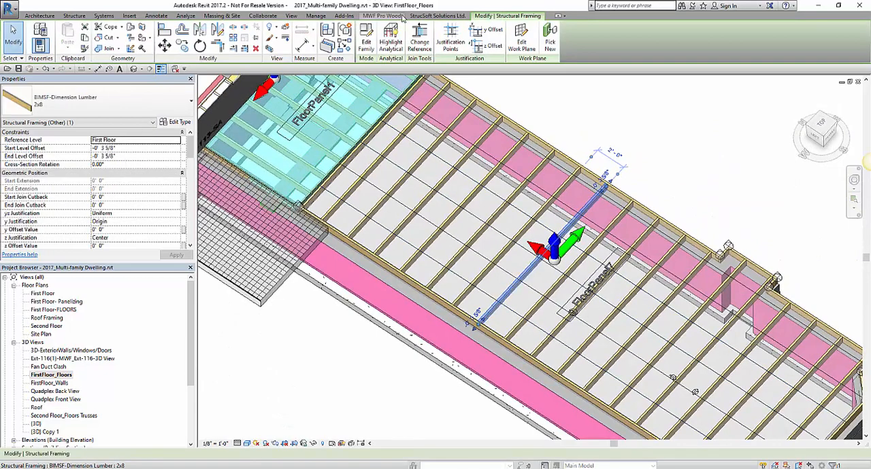
pyautogui.click(382, 15)
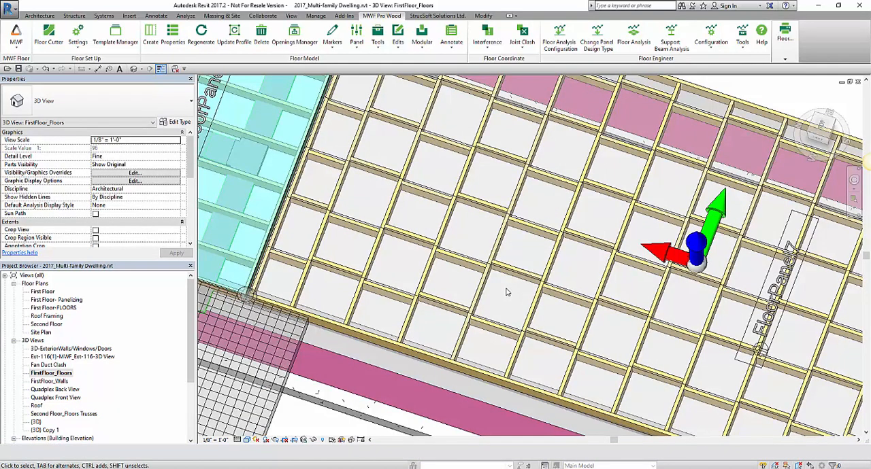
pyautogui.moveTo(544, 289)
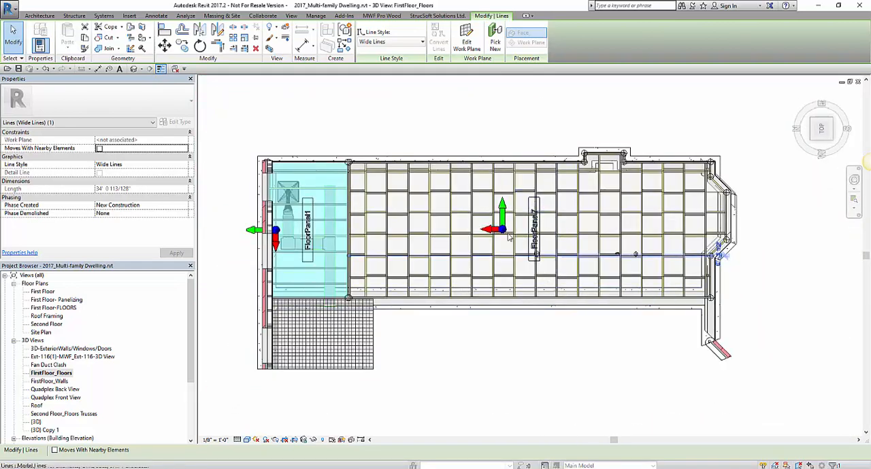
pyautogui.moveTo(488, 257)
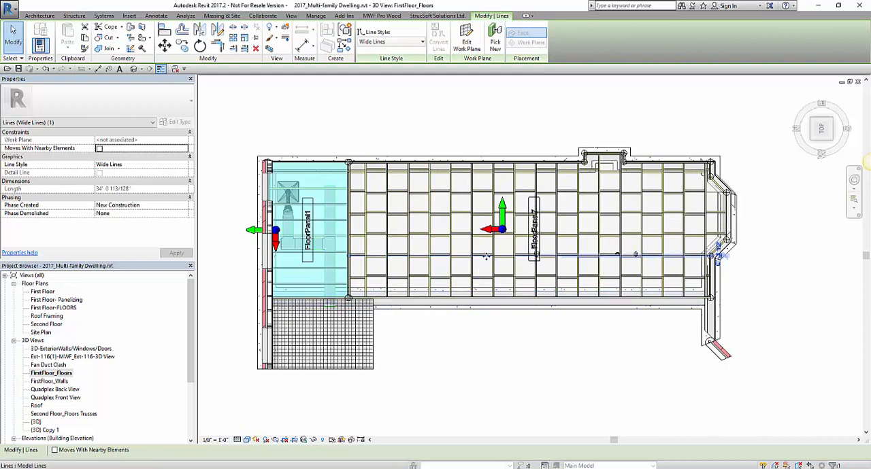
pyautogui.moveTo(486, 257)
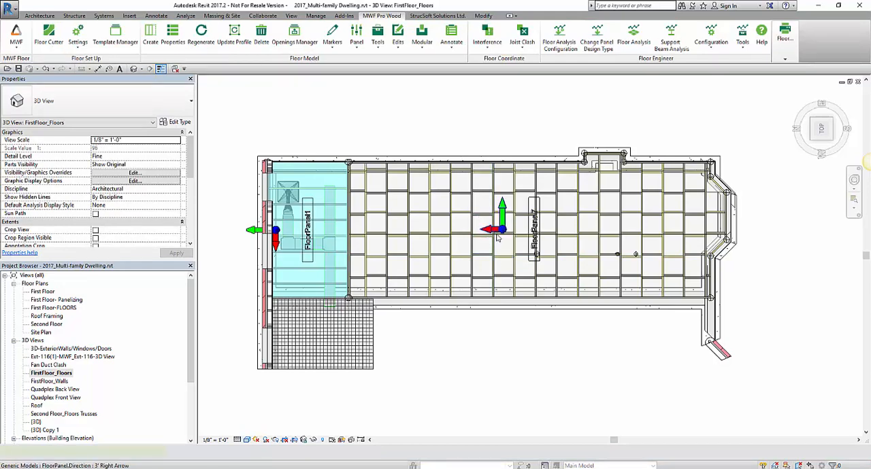
pyautogui.click(500, 227)
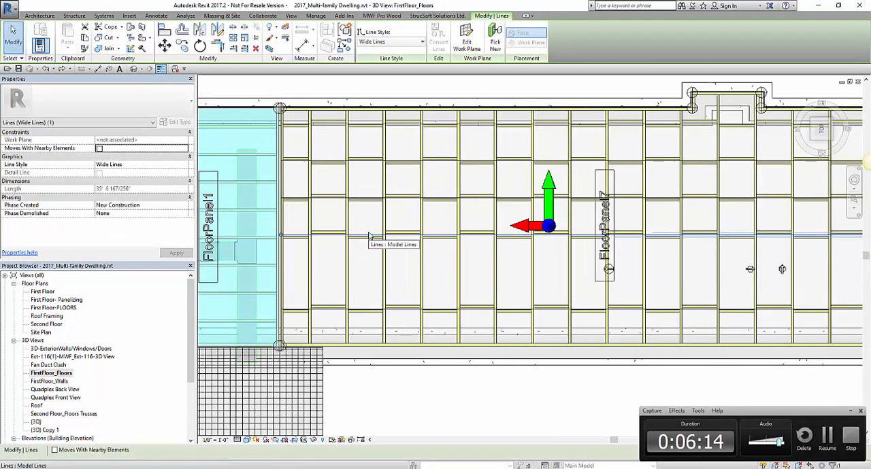
pyautogui.moveTo(369, 236)
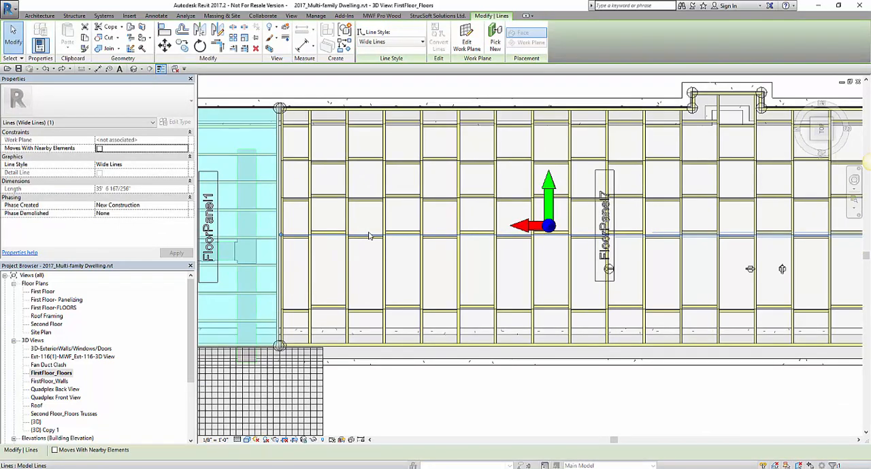
pyautogui.moveTo(692, 329)
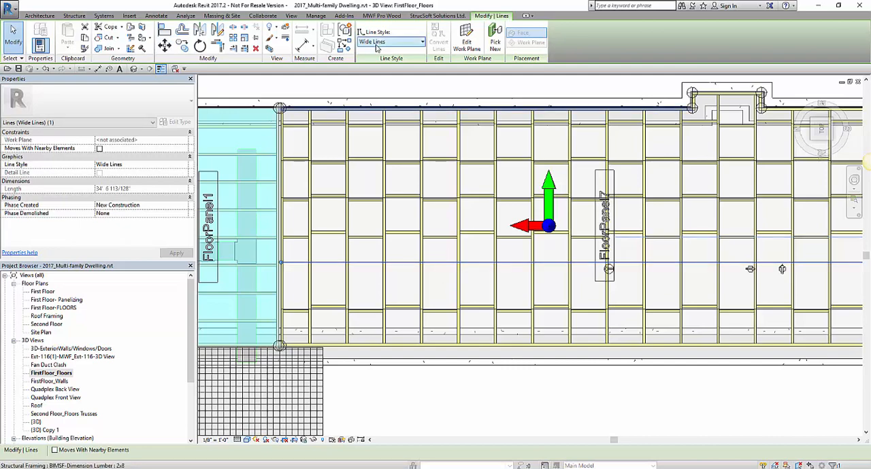
# Step: Regenerate FloorPanel7's framing so blocking follows the lowered marker line
pyautogui.click(383, 204)
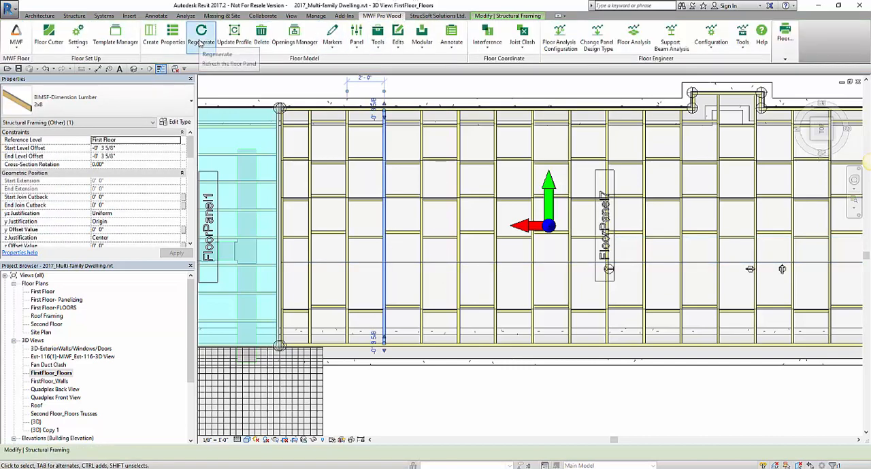
pyautogui.click(200, 34)
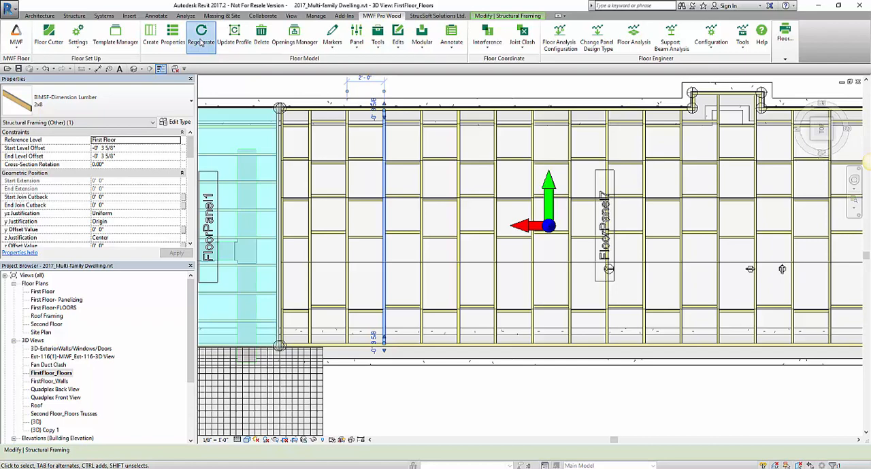
pyautogui.click(201, 34)
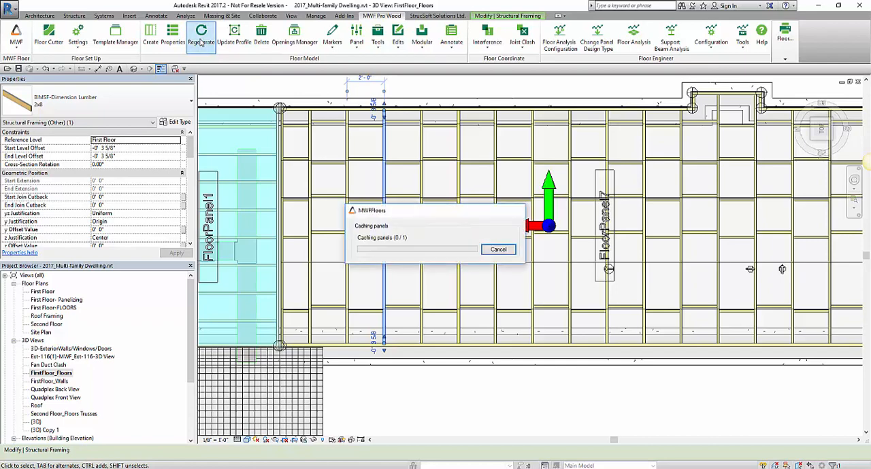